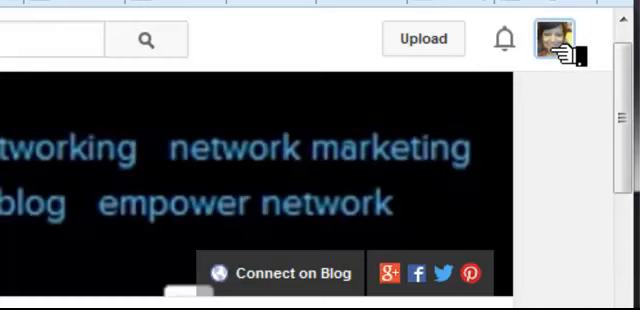
- Open the account menu from the profile avatar
left_click(555, 38)
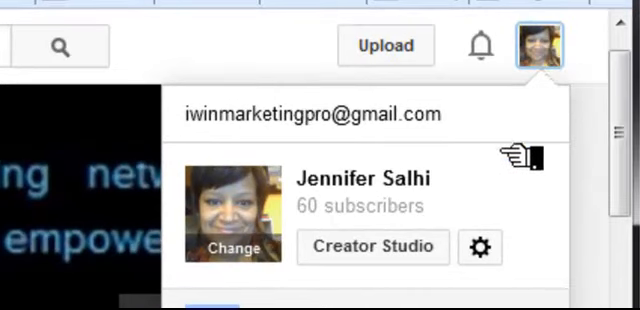
mouse_move(481, 247)
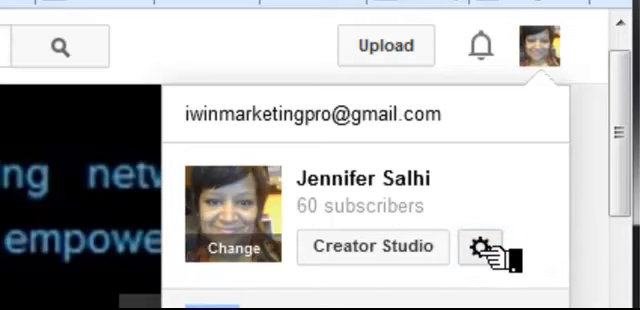
- Go to account settings and scroll the Overview to Additional features
left_click(489, 247)
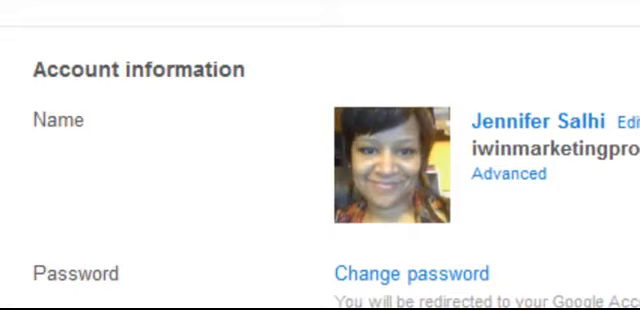
scroll("down", 3)
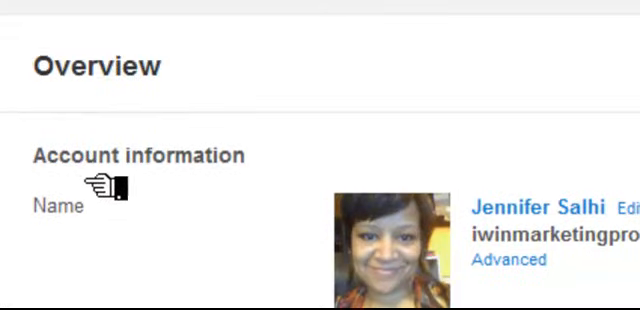
scroll("down", 3)
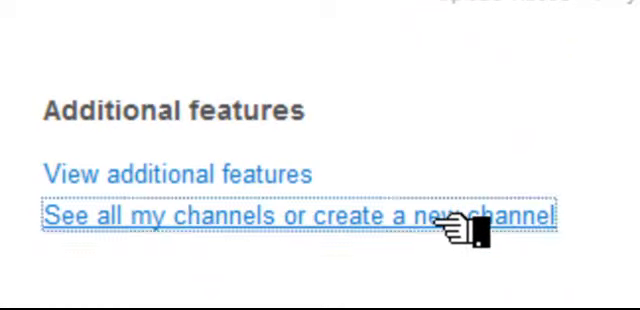
- Open the channel list and start a new channel
left_click(288, 216)
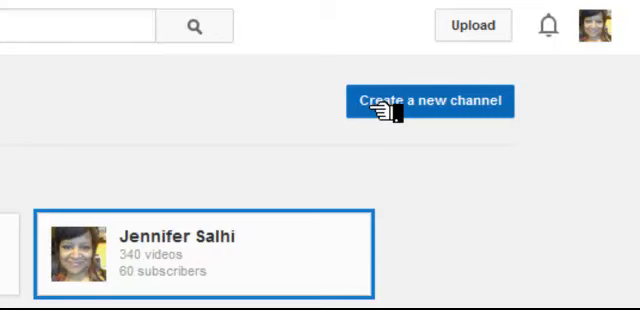
left_click(431, 100)
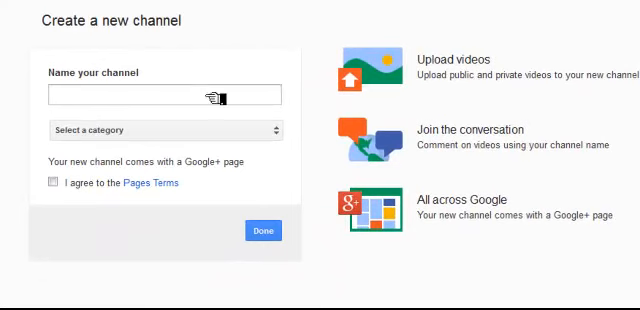
- Enter the channel name 'My Online Tees' and choose the Product or Brand category
left_click(165, 96)
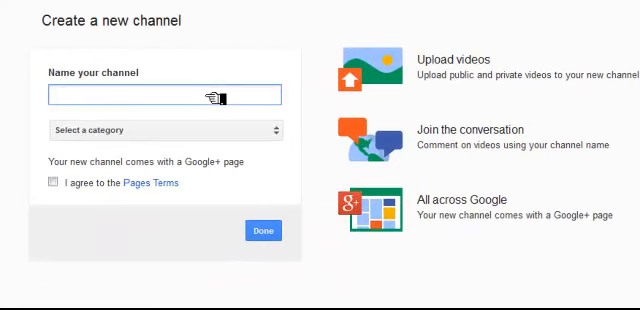
type("My Online Tees")
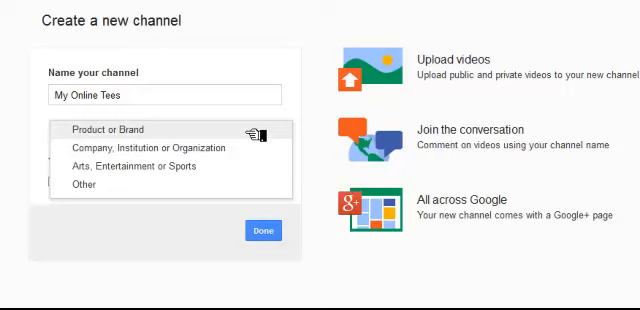
left_click(125, 130)
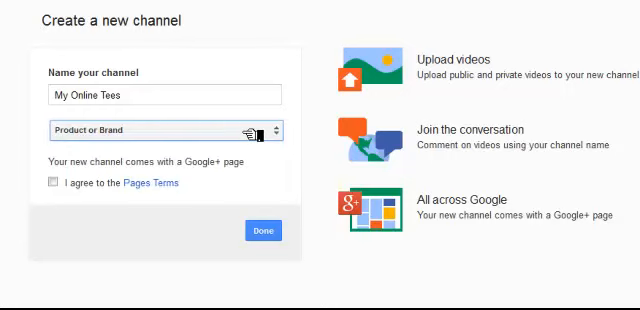
mouse_move(95, 183)
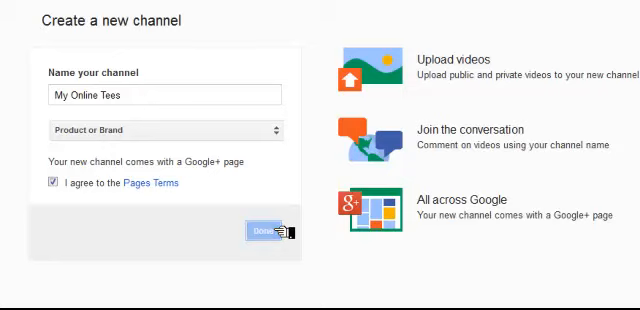
- Submit the new channel and select the original 340-video channel as the identity
left_click(263, 231)
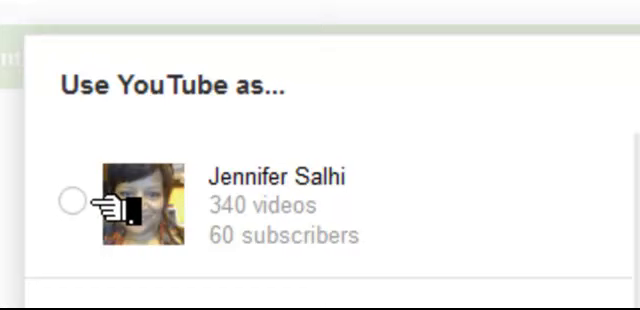
left_click(73, 203)
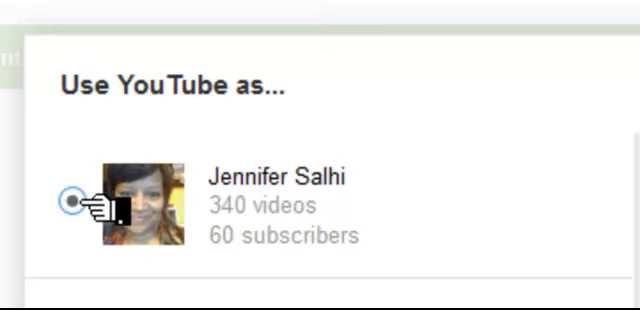
left_click(72, 200)
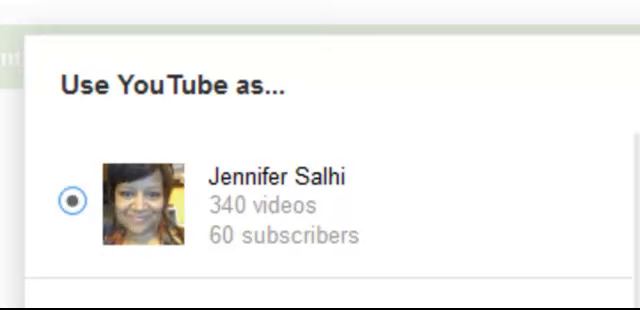